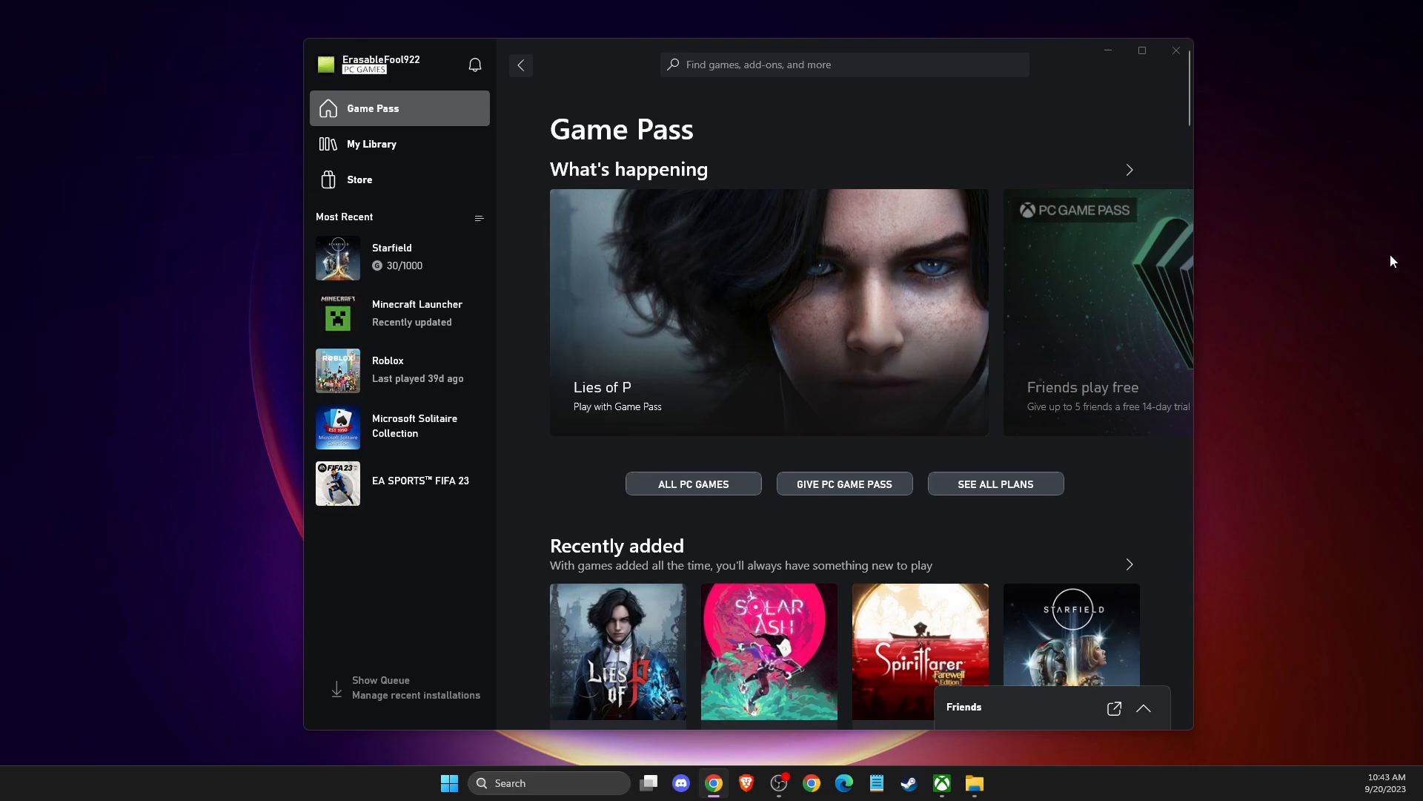
mouse_move(1274, 237)
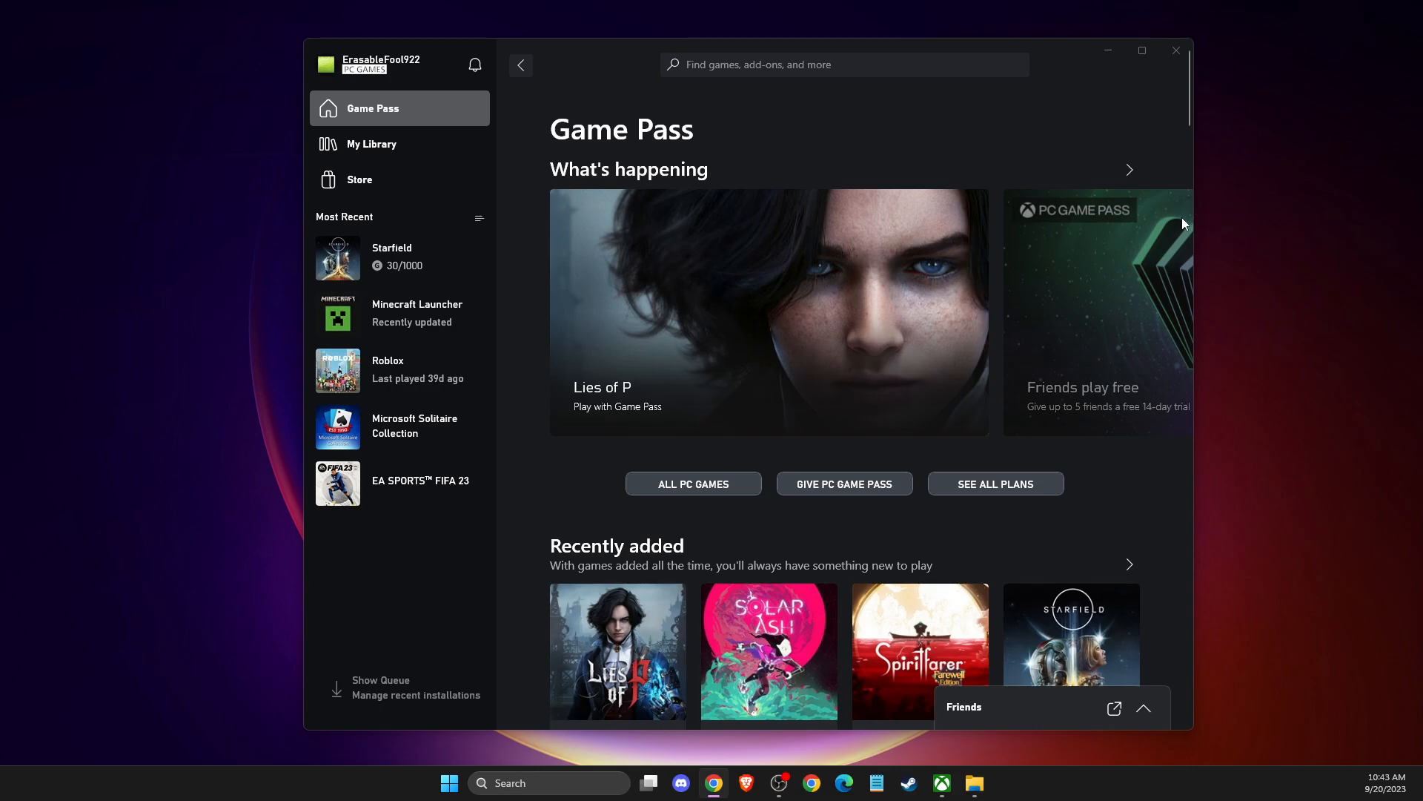
mouse_move(1090, 193)
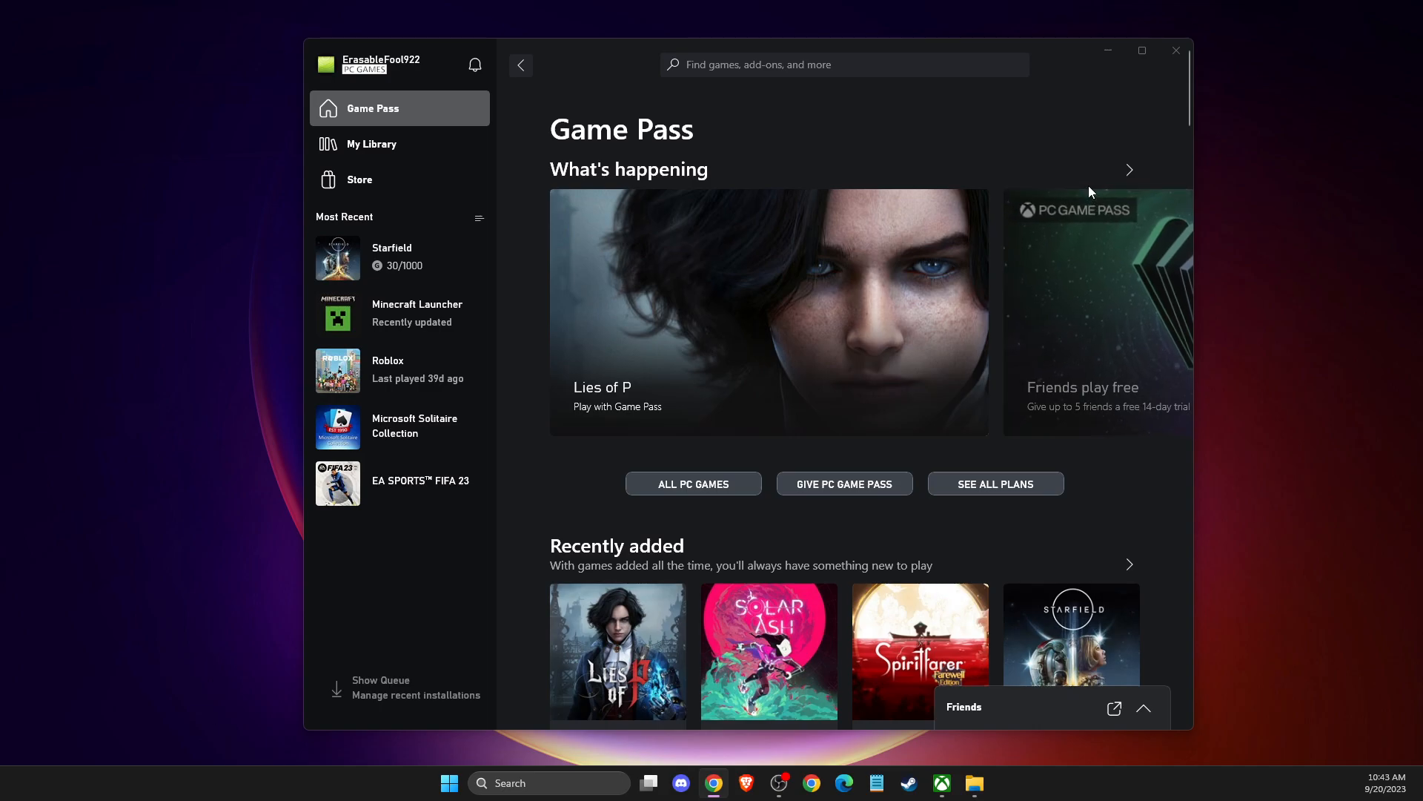
mouse_move(856, 224)
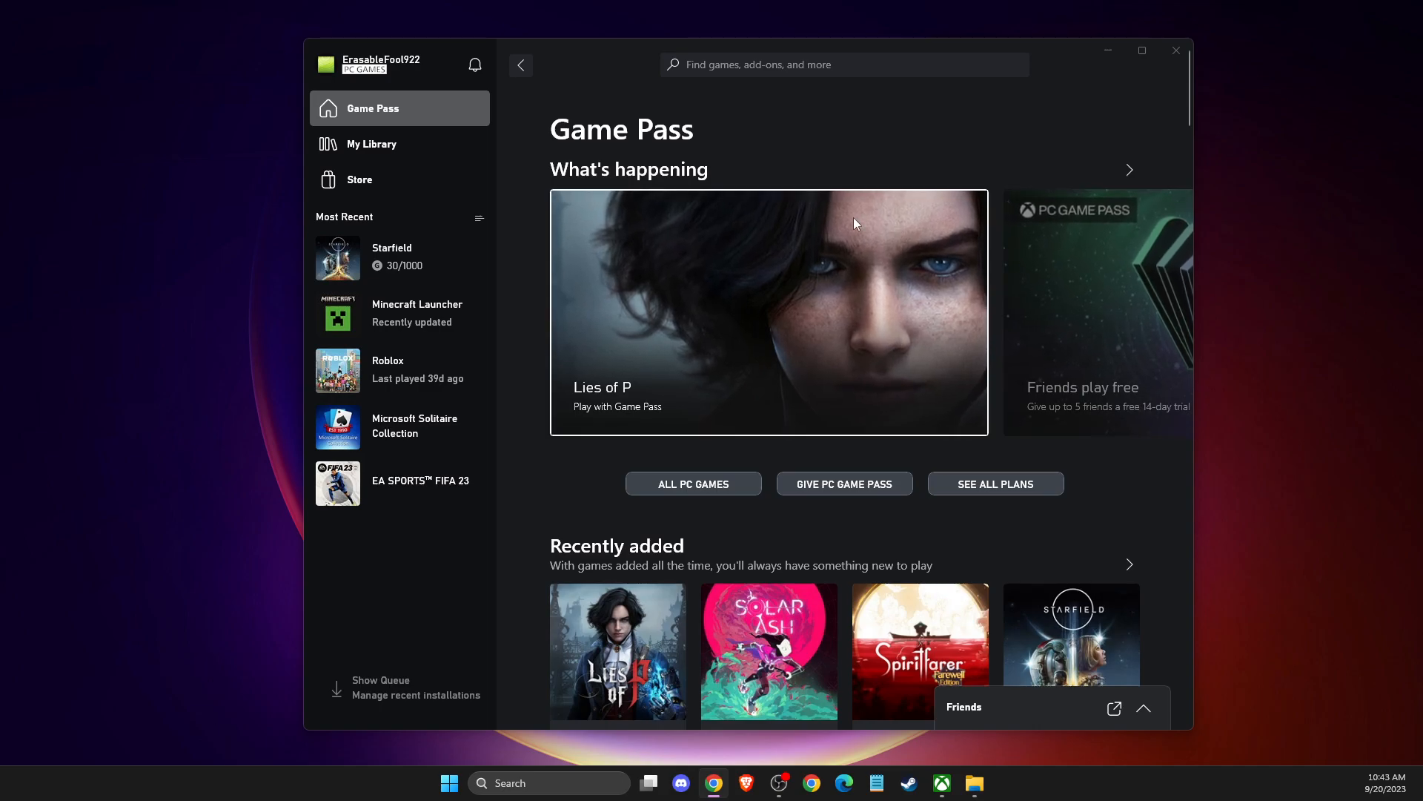
mouse_move(867, 252)
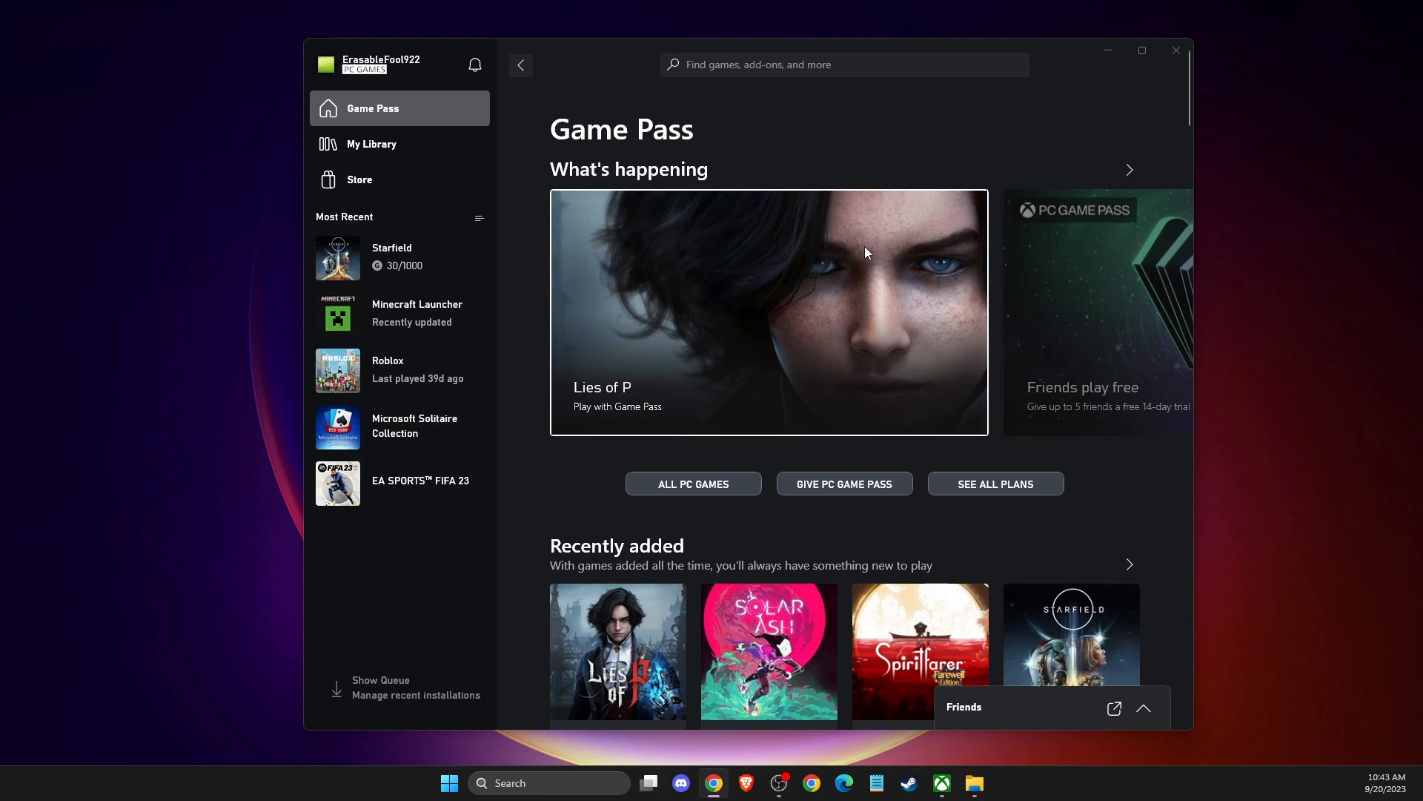
mouse_move(800, 174)
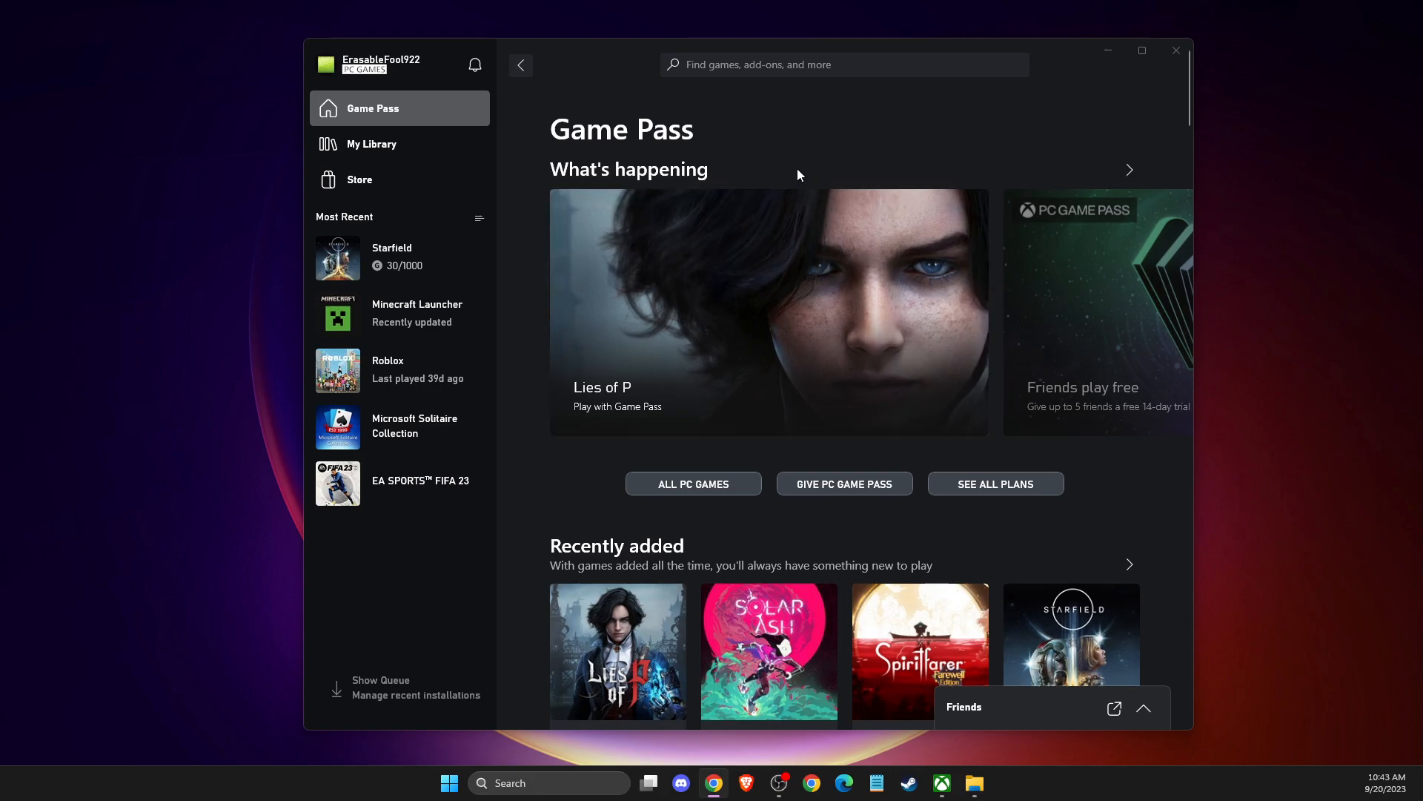
mouse_move(808, 158)
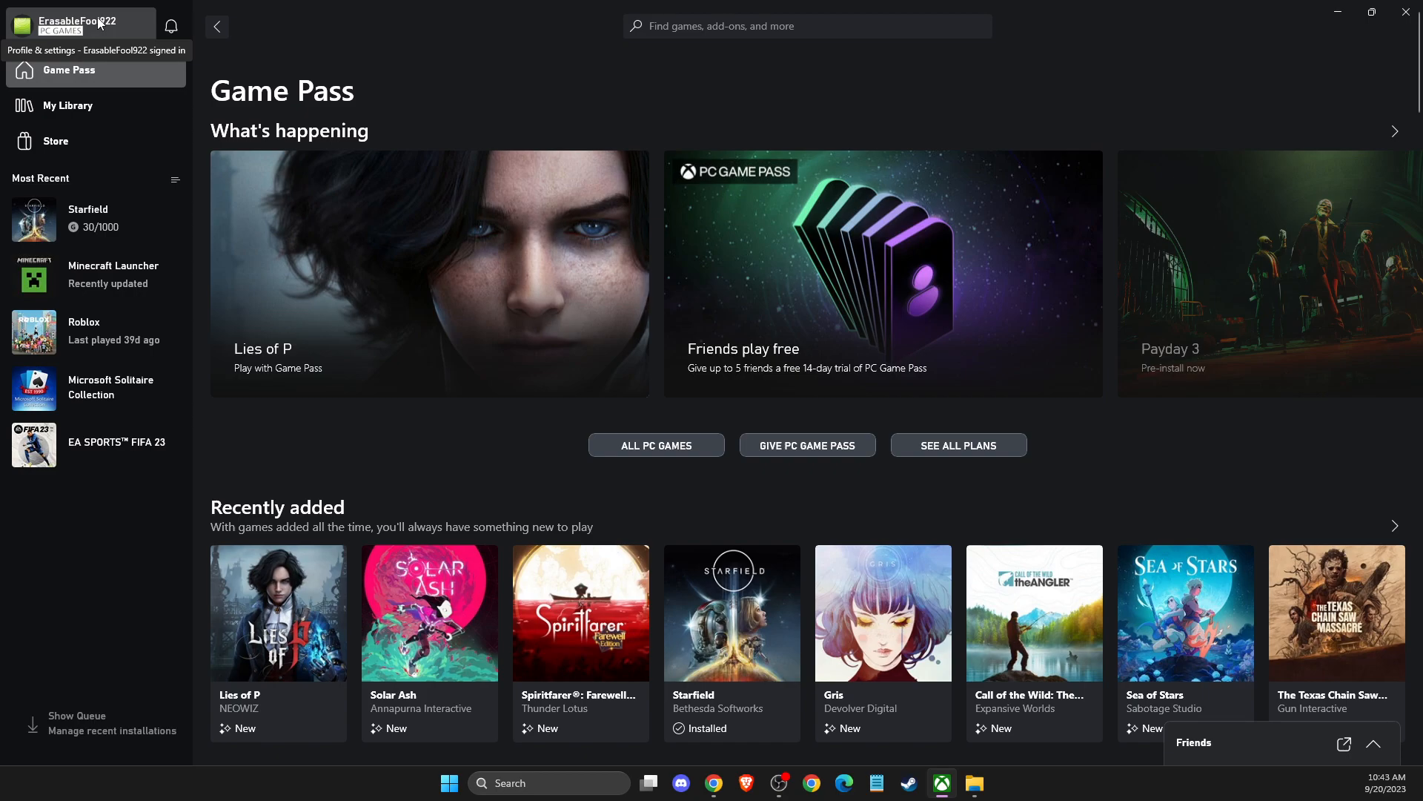
Step: Open the Xbox app's profile menu to view account options like sign out
click(78, 22)
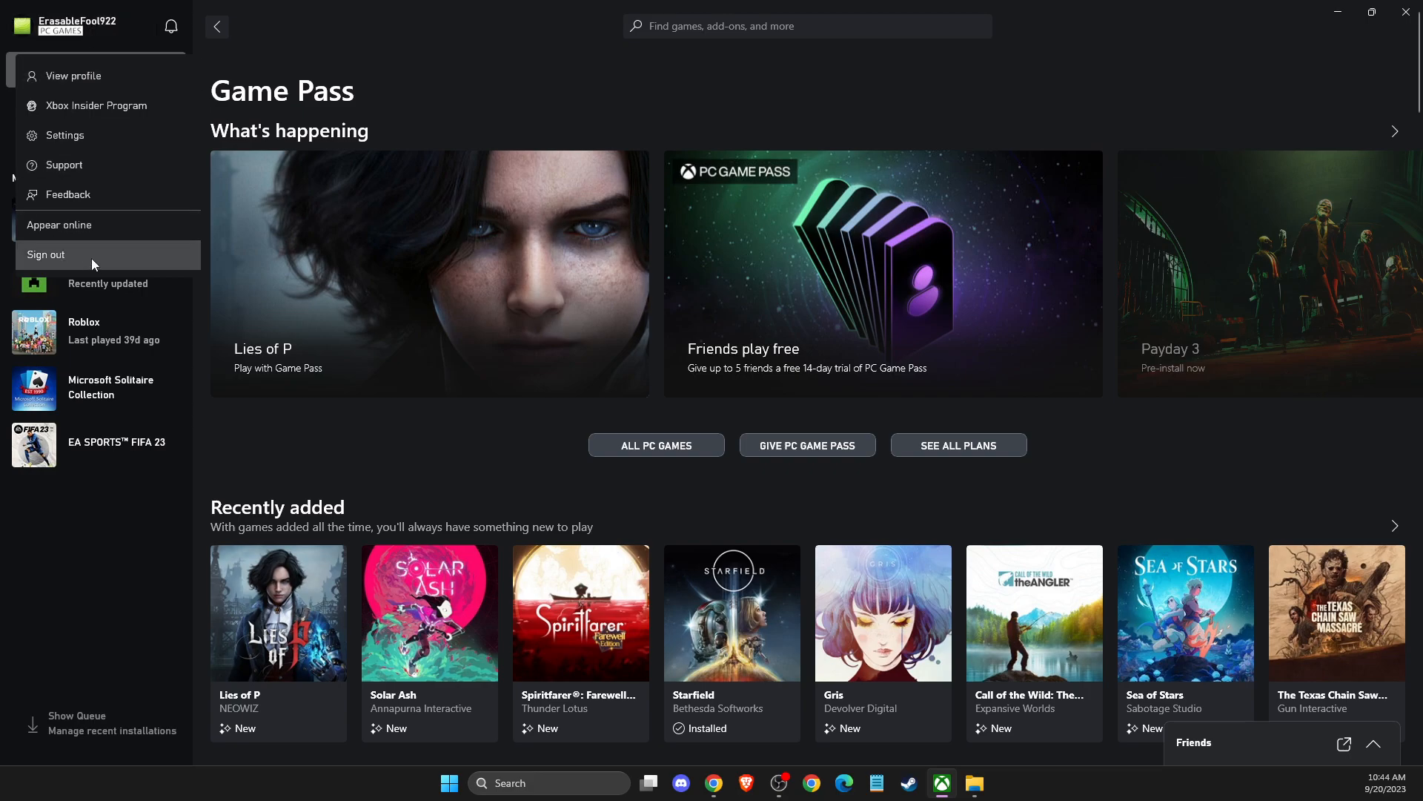
mouse_move(72, 232)
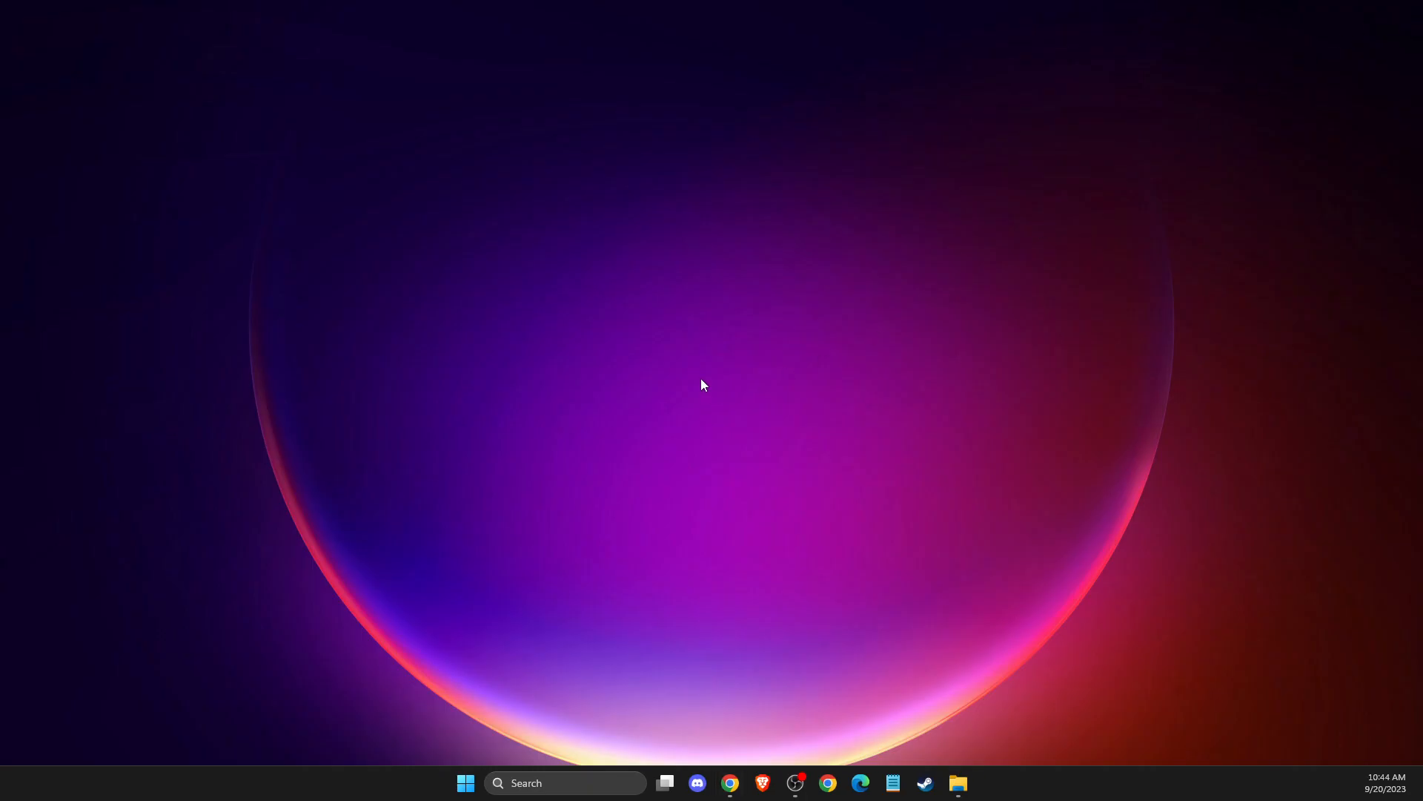
Step: Search Windows for 'XBOx Game Bar' to relaunch the Xbox app
click(563, 783)
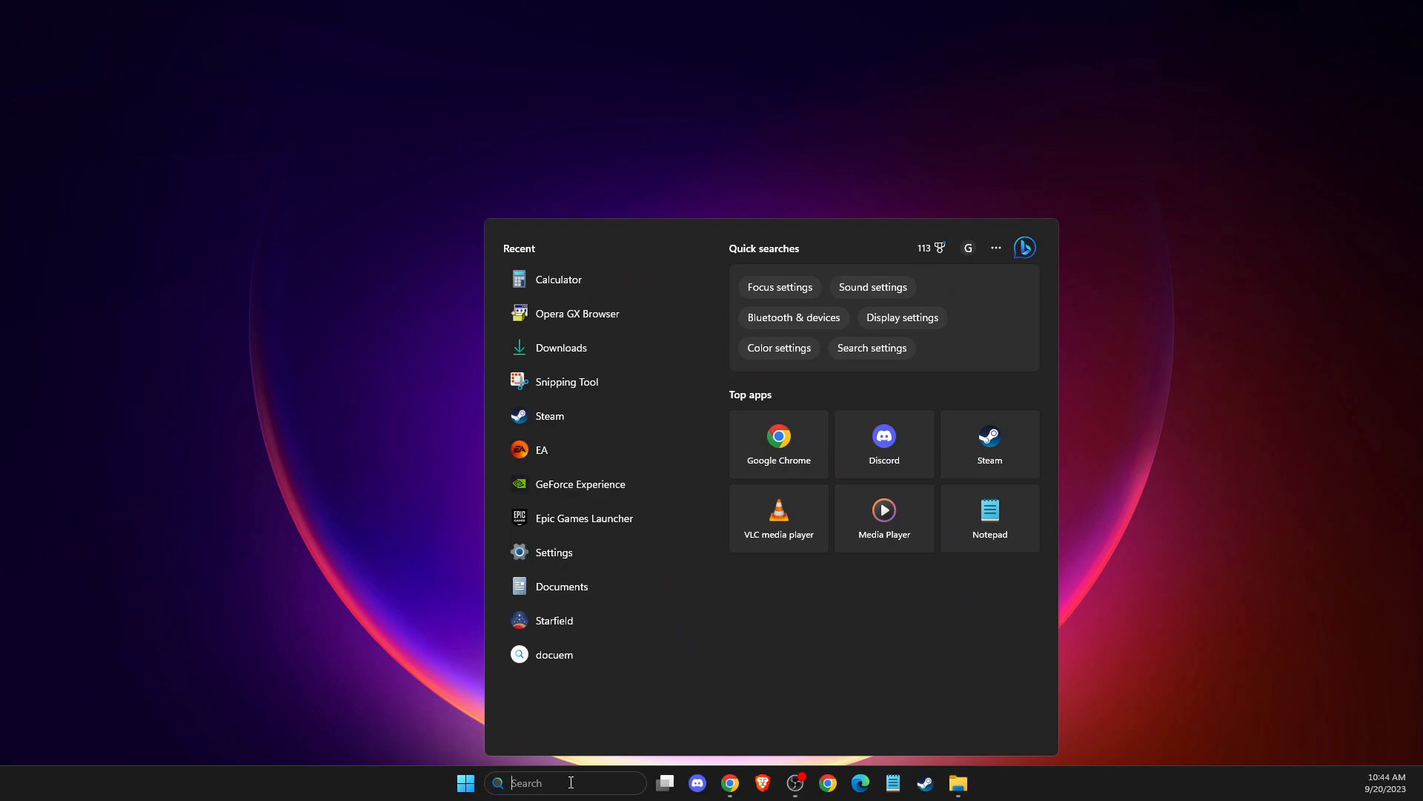
text(XBOx Game Bar)
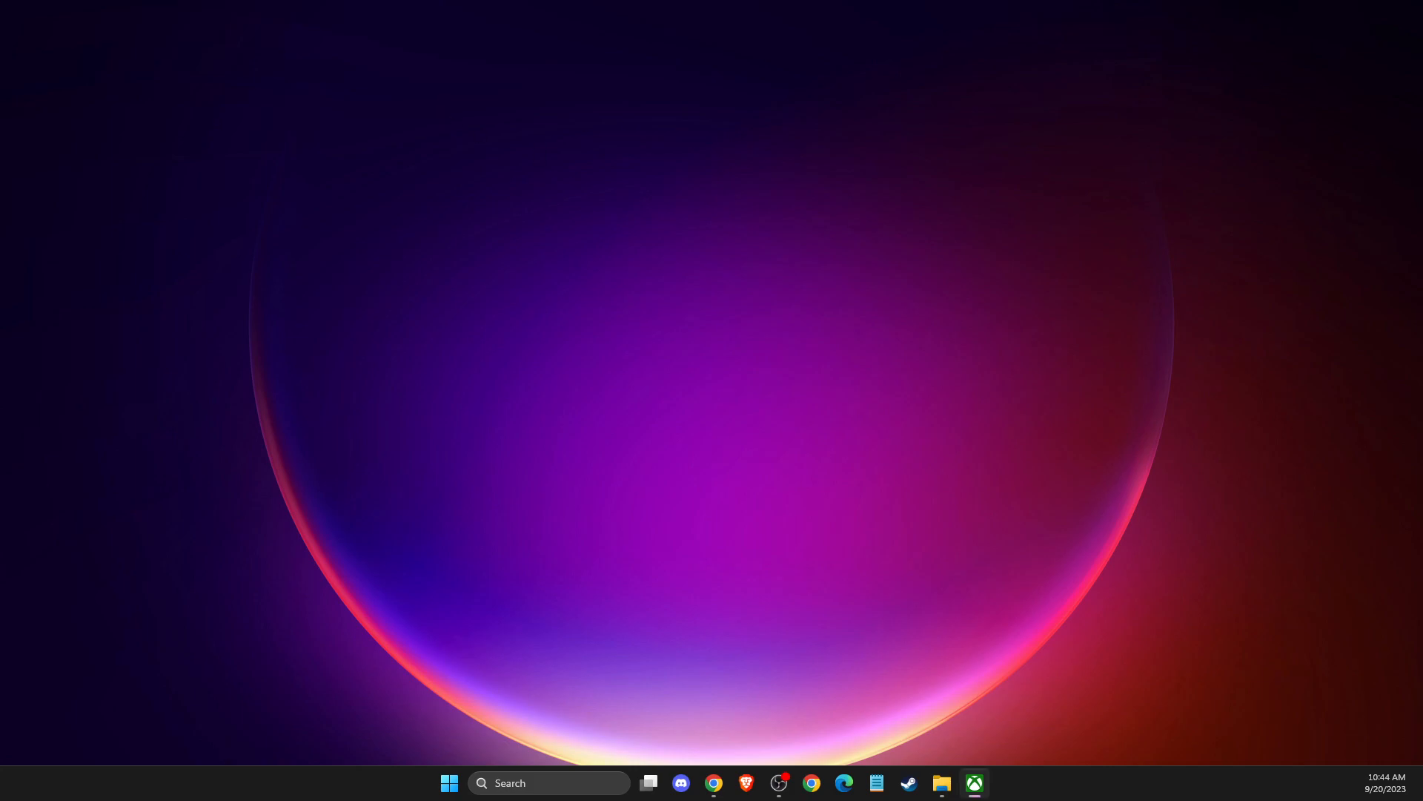
Step: Switch the gamertag status to Appear offline and recheck the profile menu
click(974, 783)
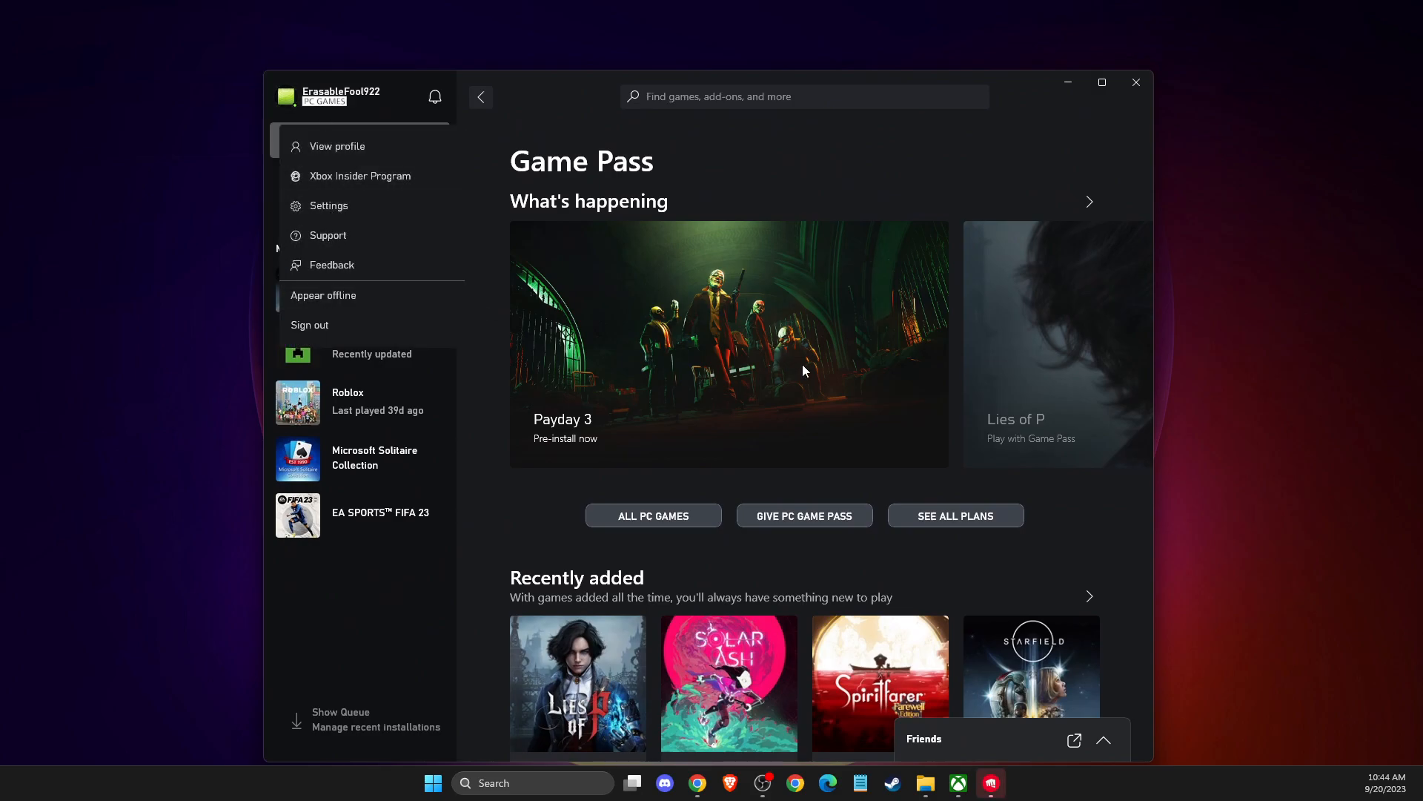
mouse_move(386, 308)
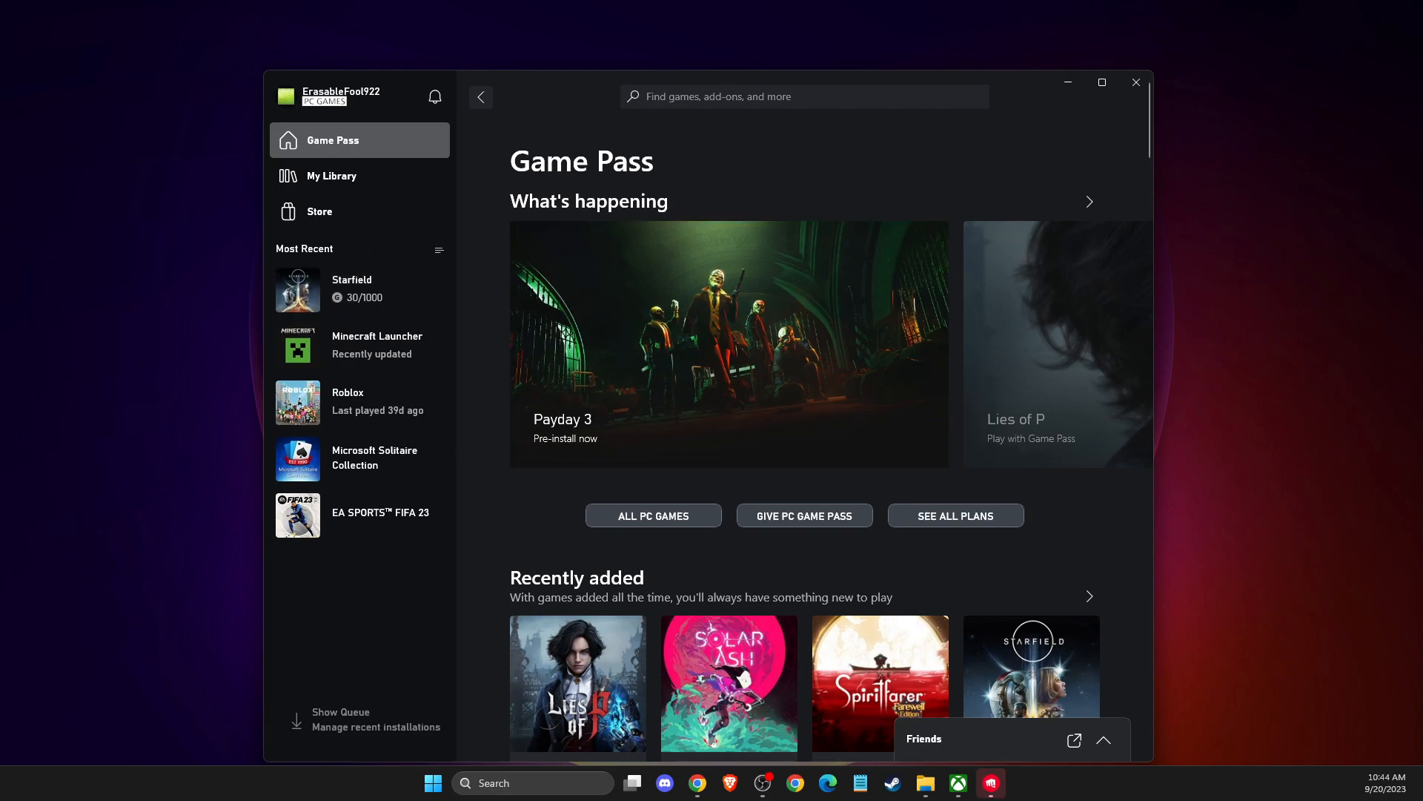
click(342, 96)
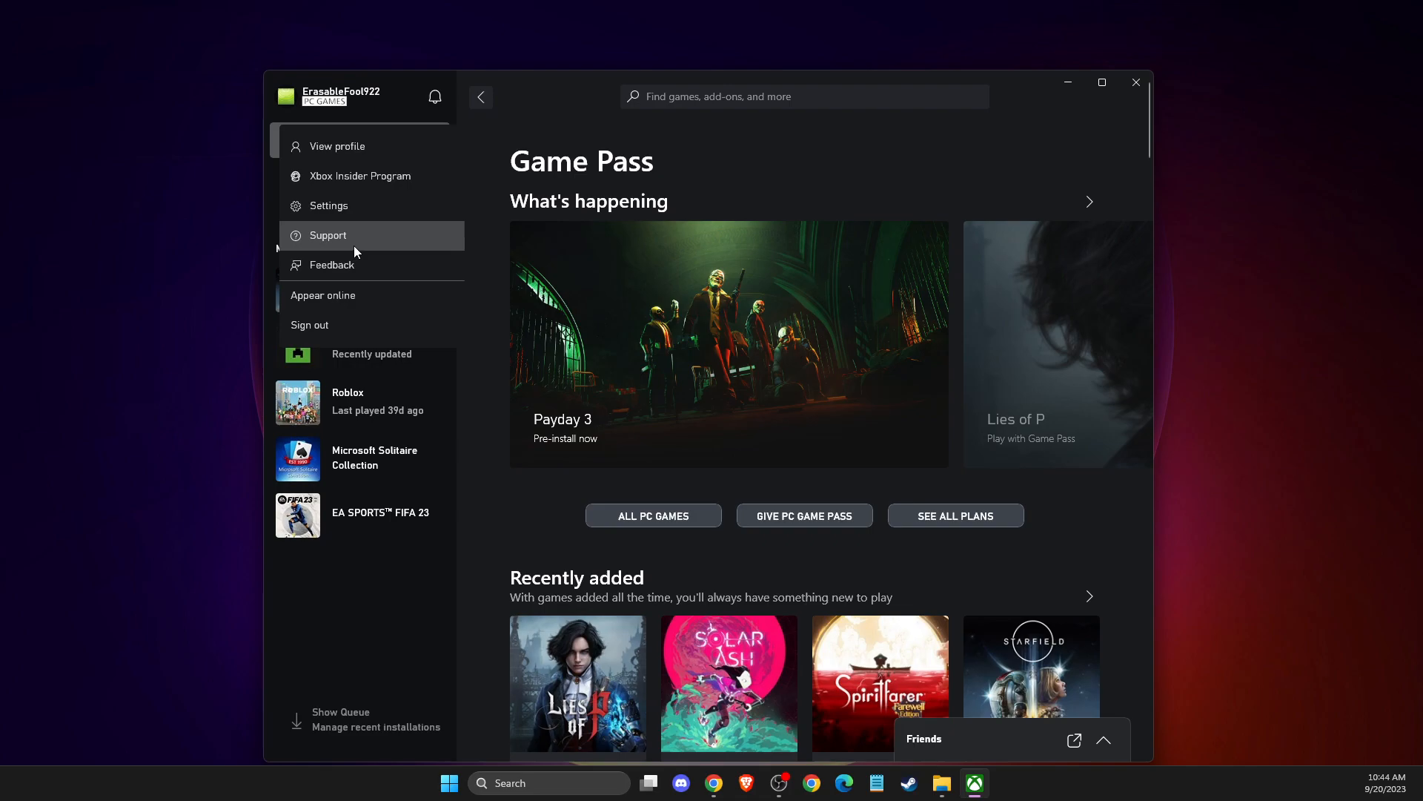
mouse_move(347, 208)
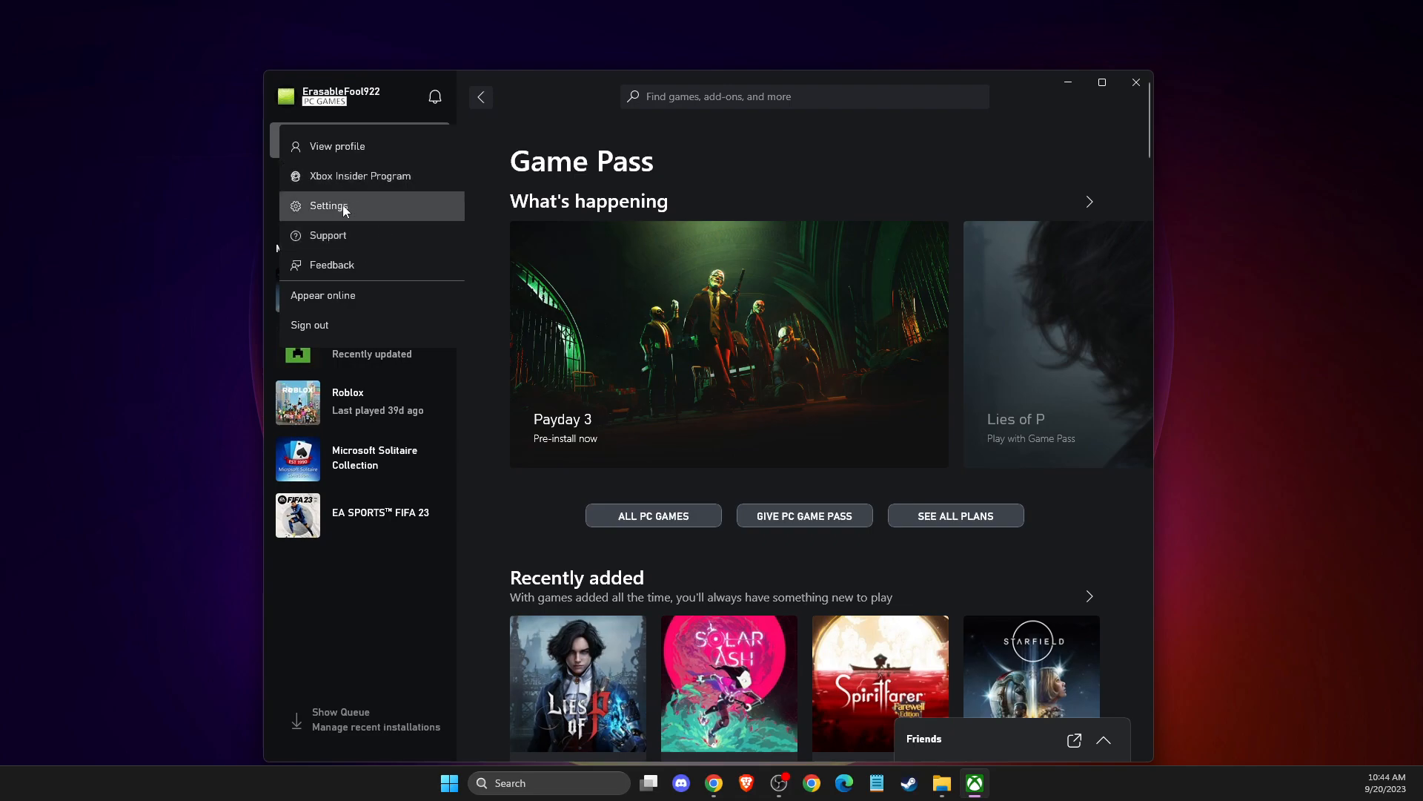
click(329, 205)
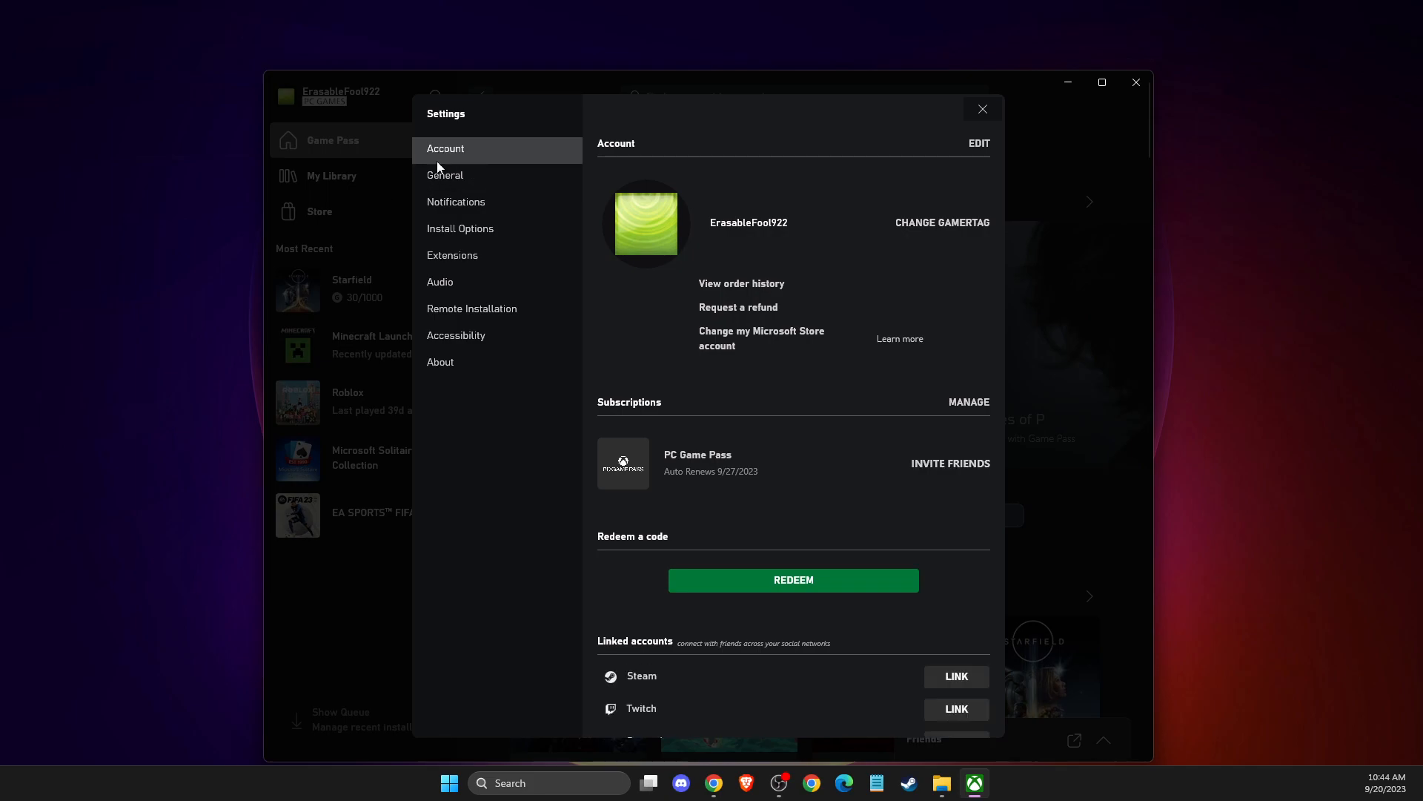
click(445, 175)
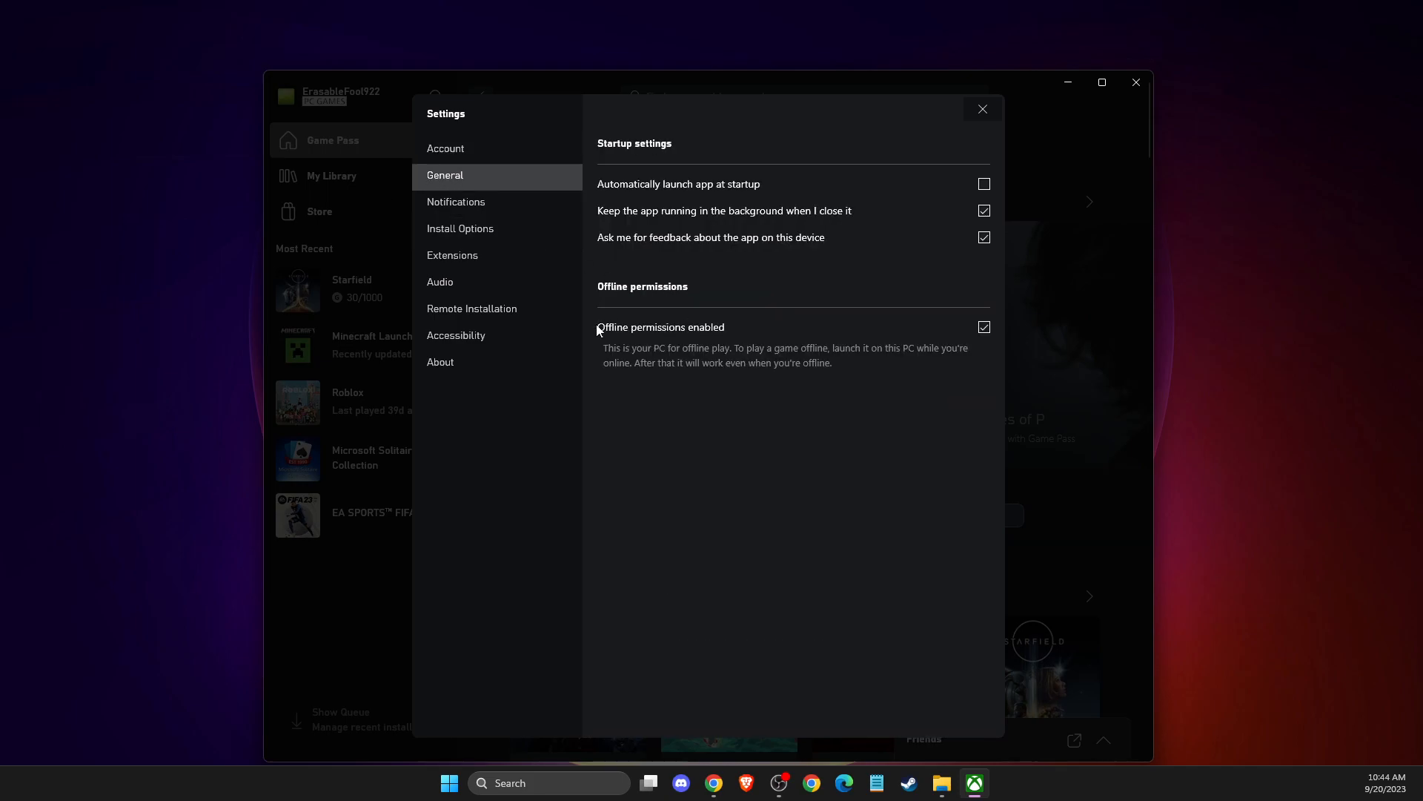
mouse_move(668, 333)
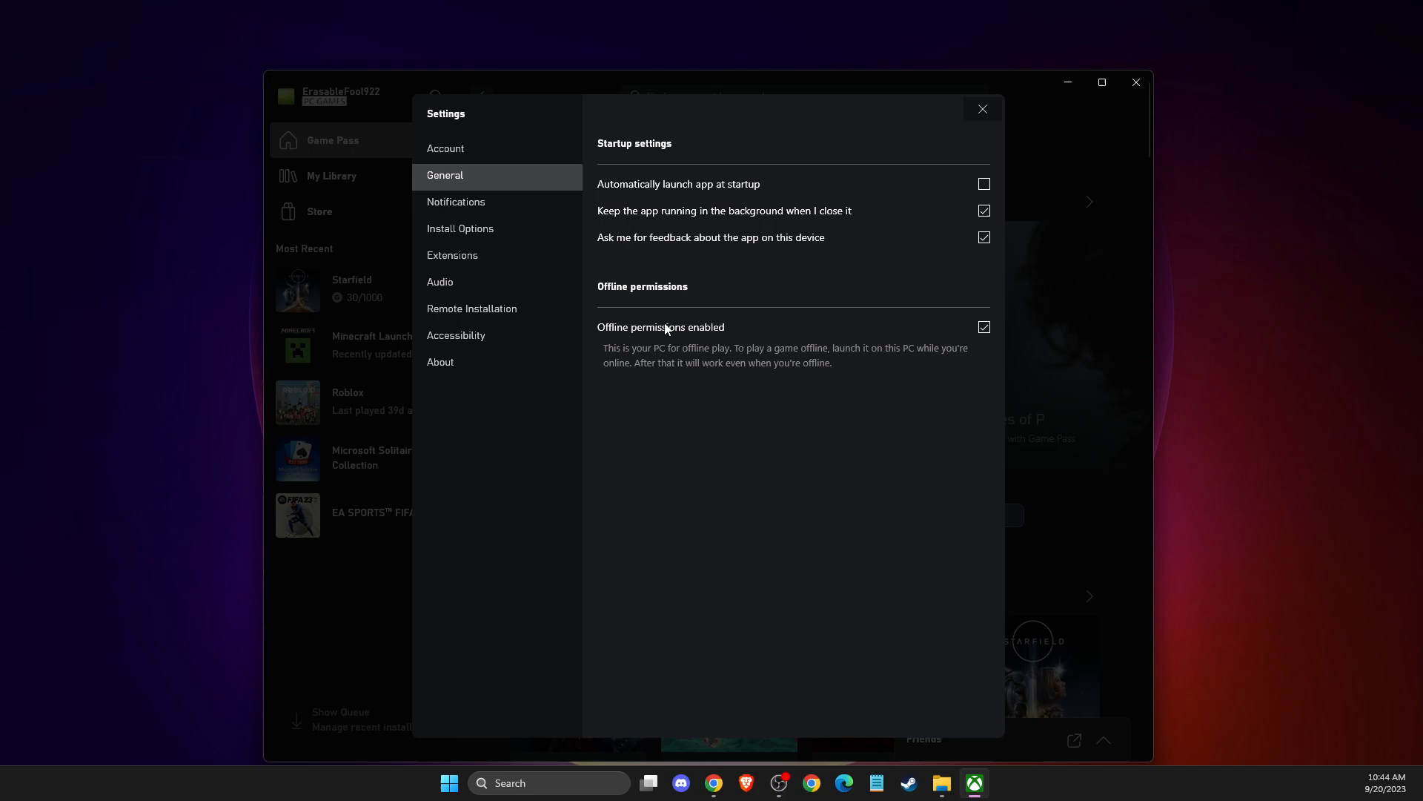
mouse_move(671, 363)
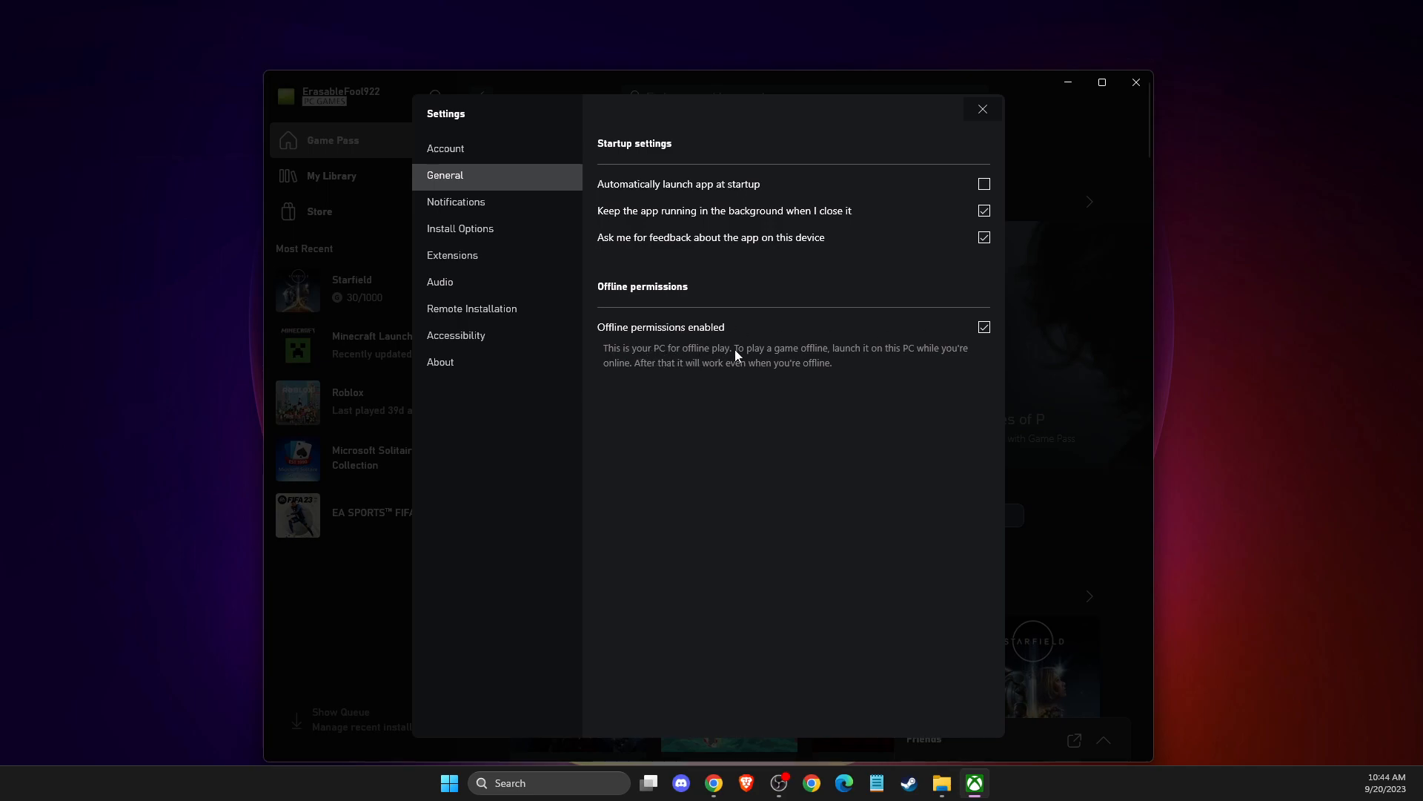
mouse_move(844, 362)
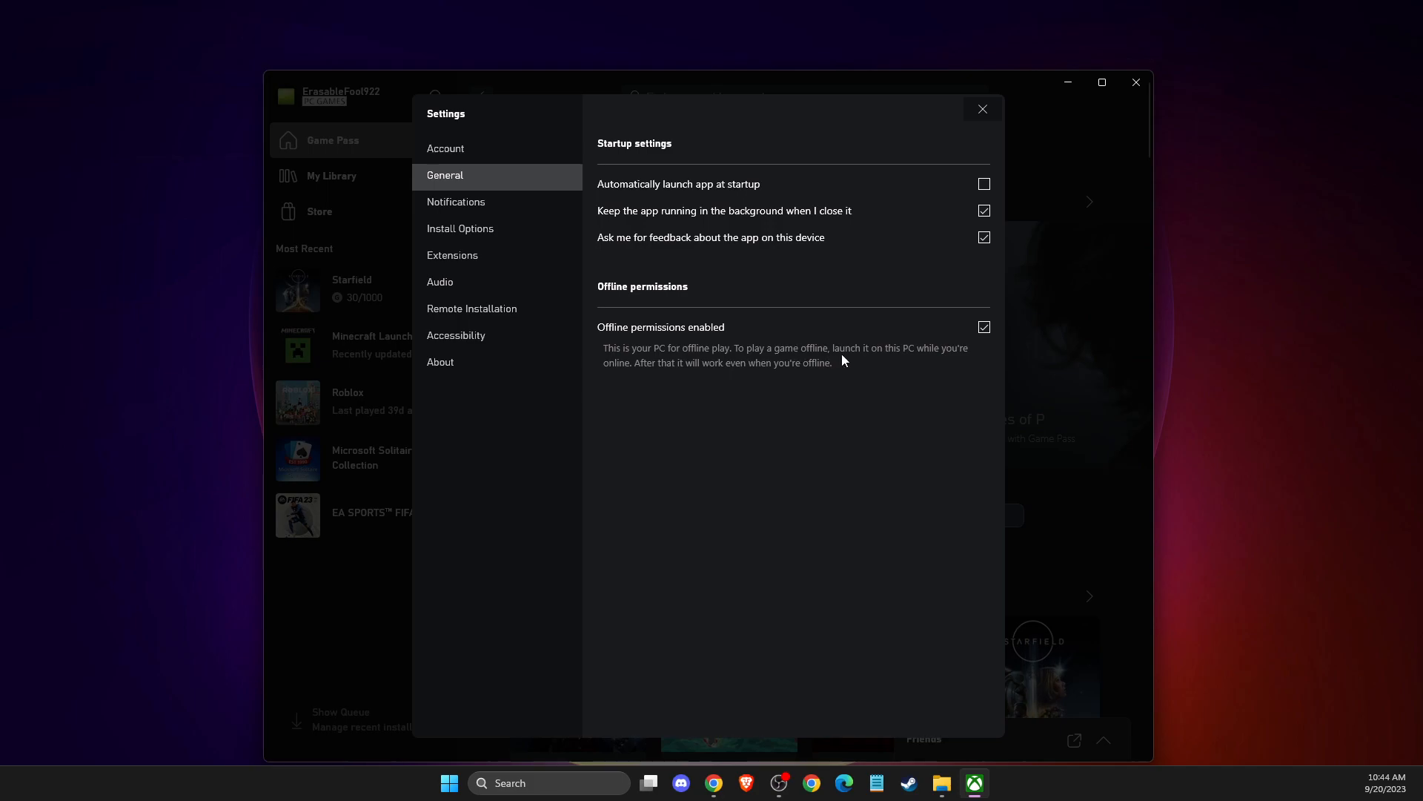
mouse_move(914, 358)
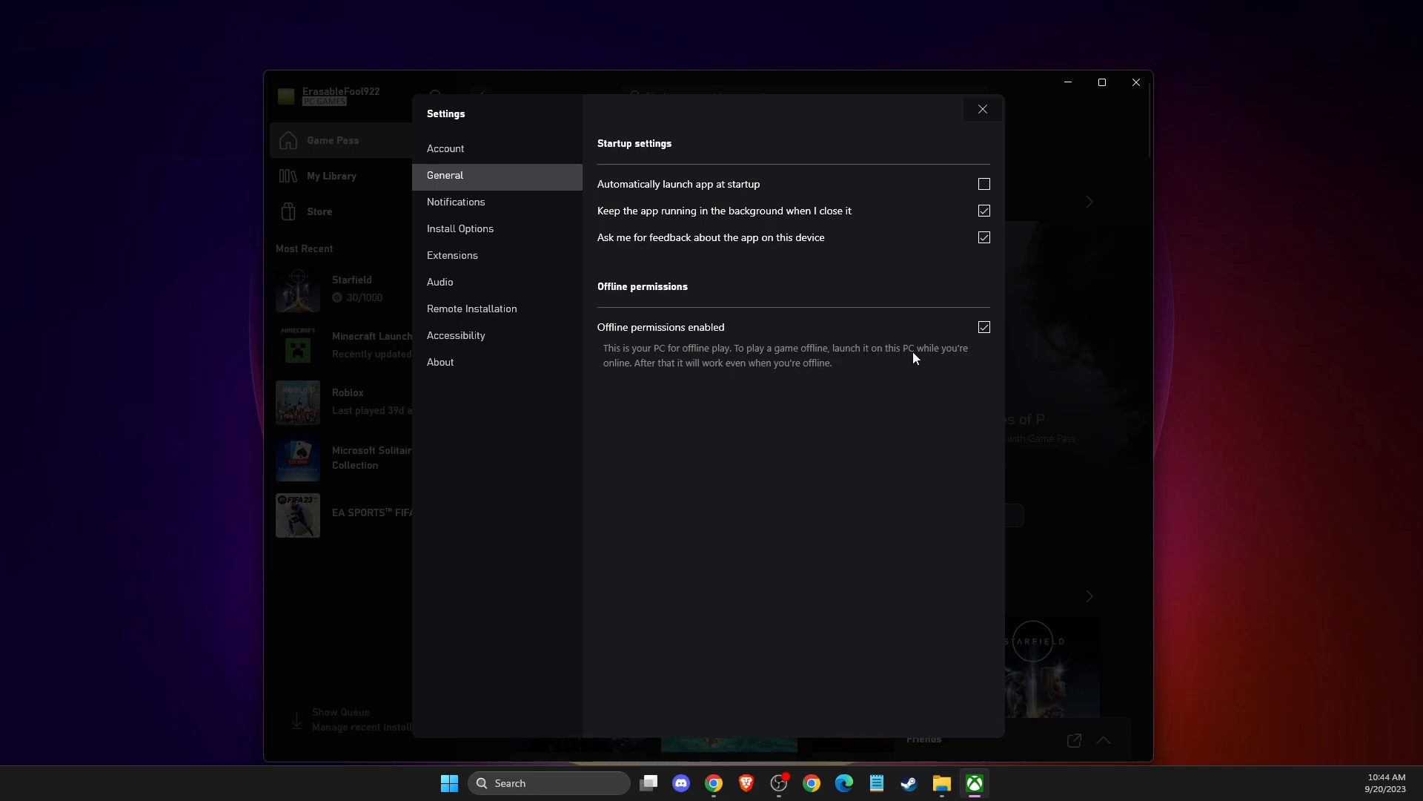
mouse_move(671, 373)
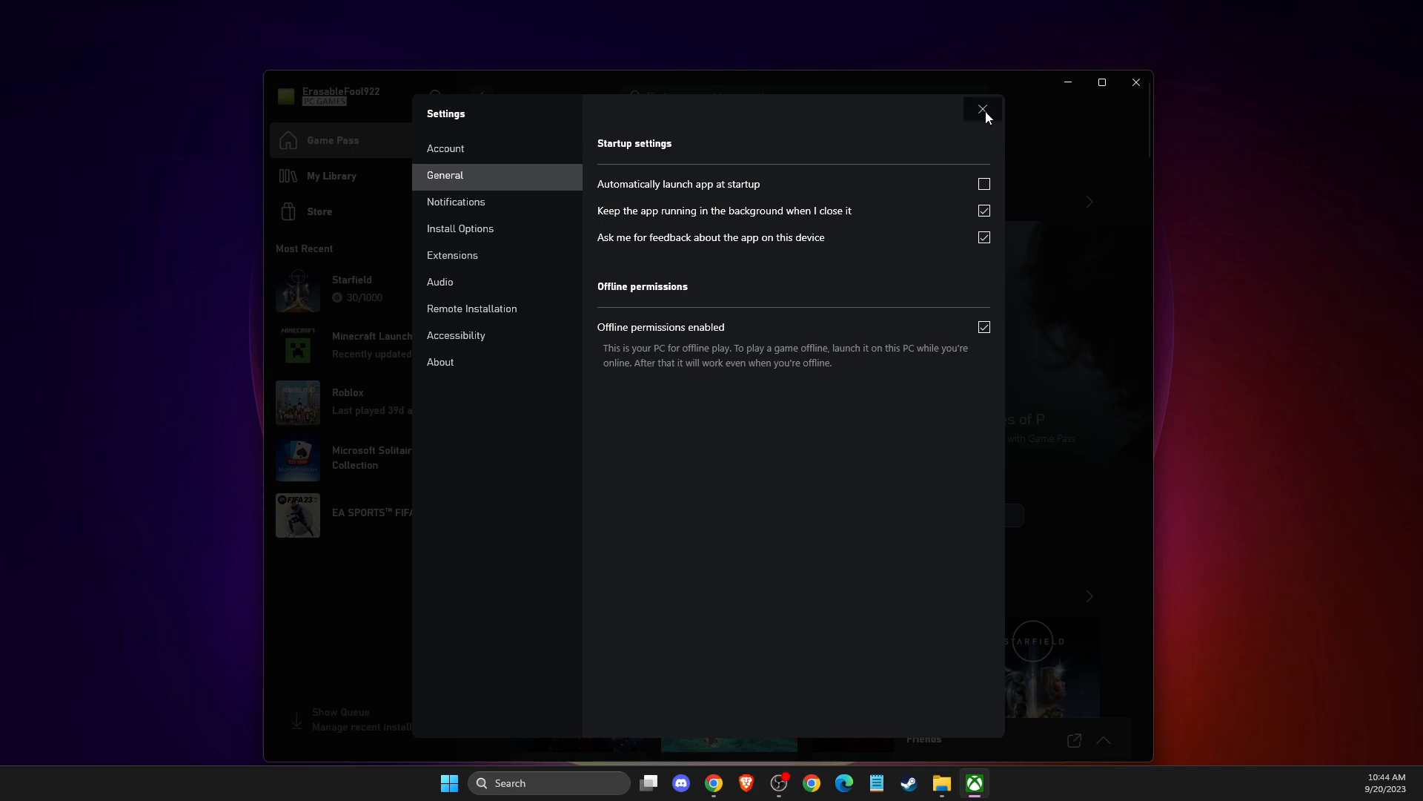
click(983, 109)
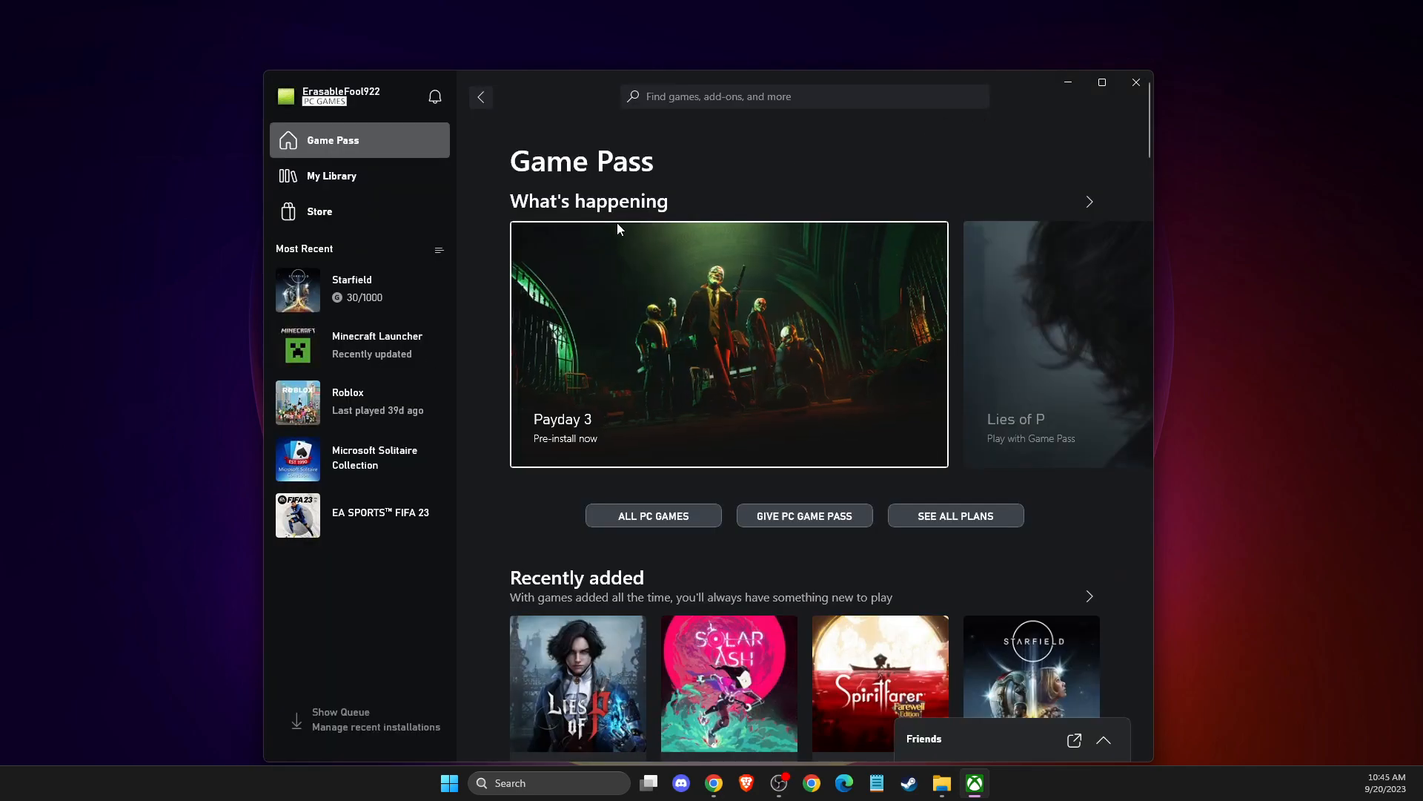